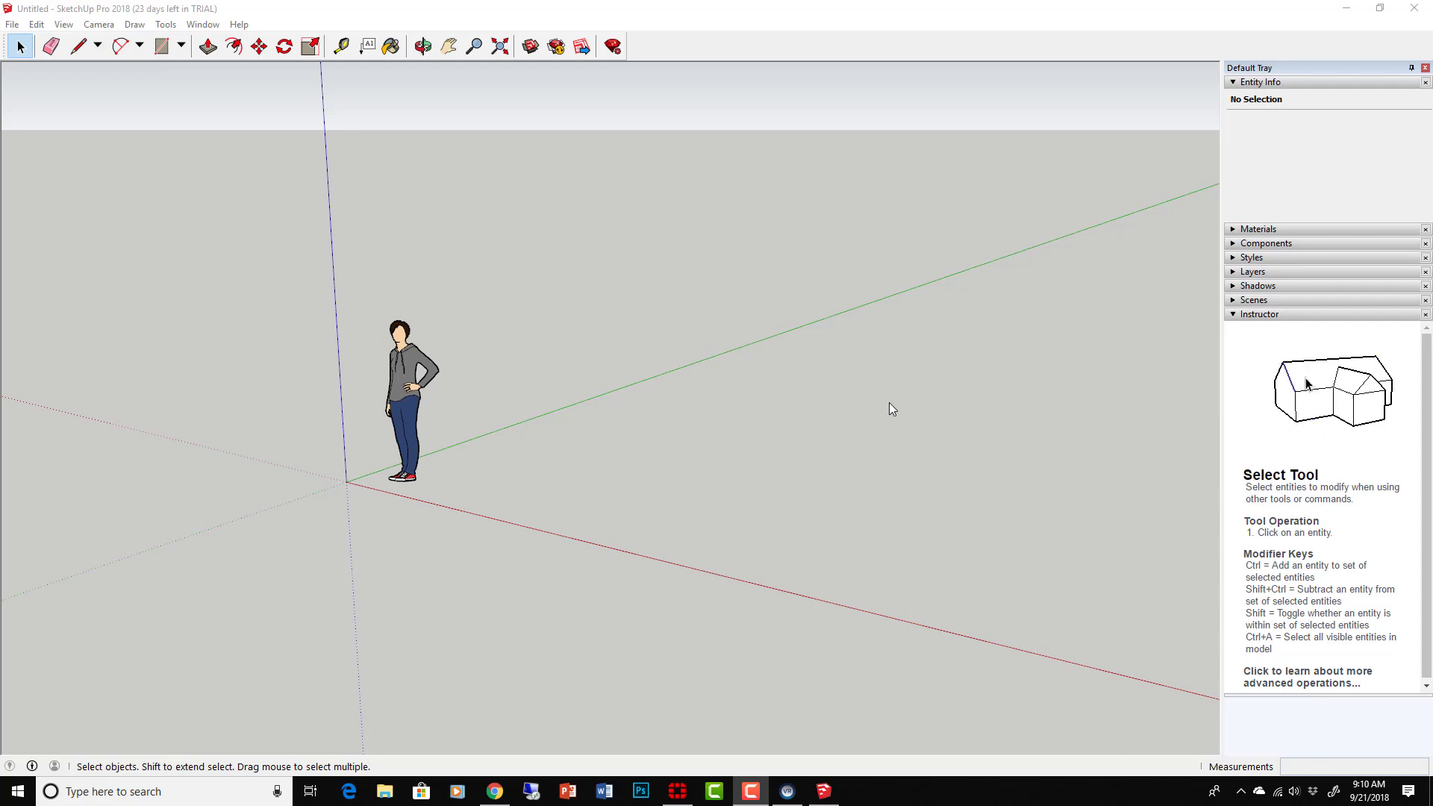
mouse_move(727, 281)
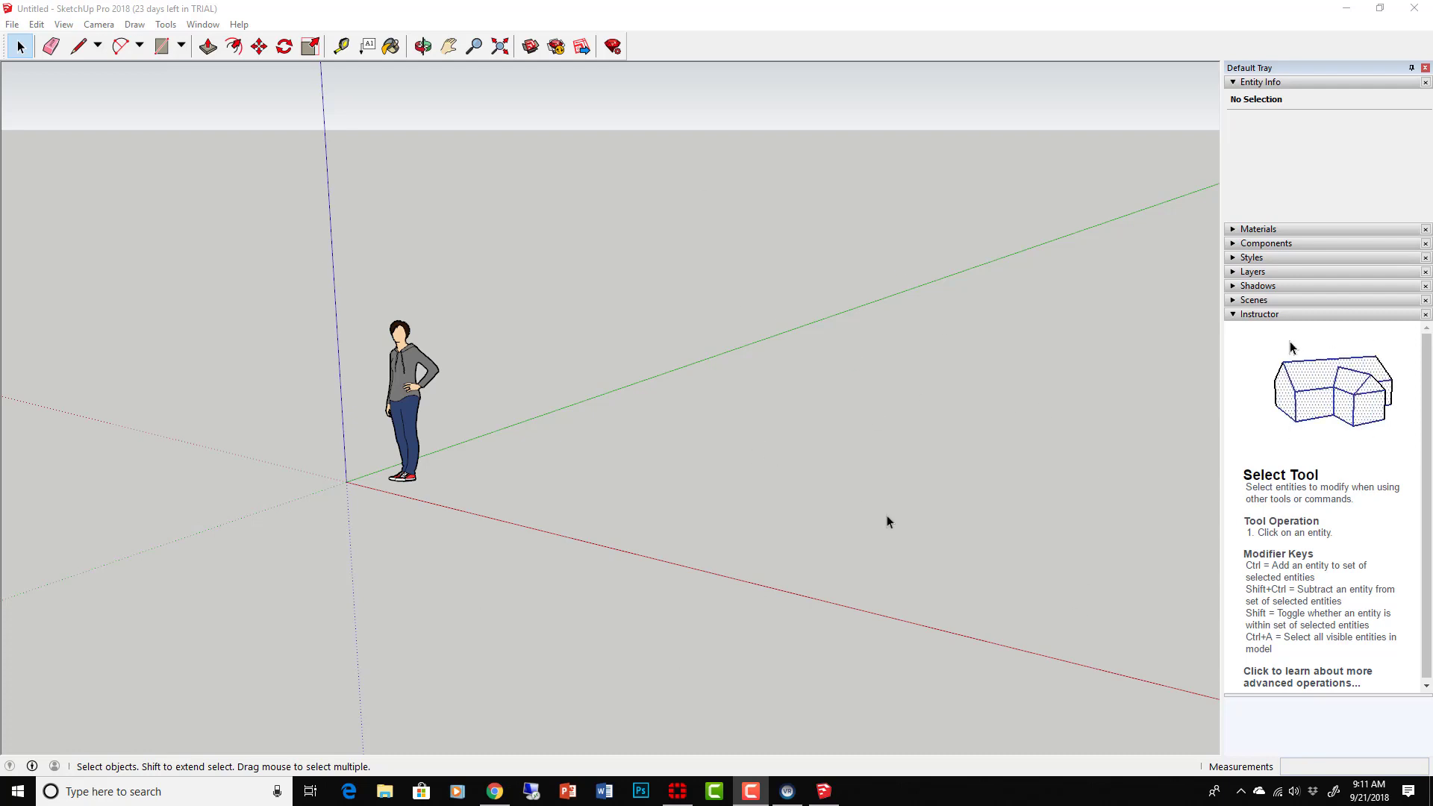
- Switch to the Epic Games Launcher and scroll the Library to Unreal Studio Beta
click(421, 46)
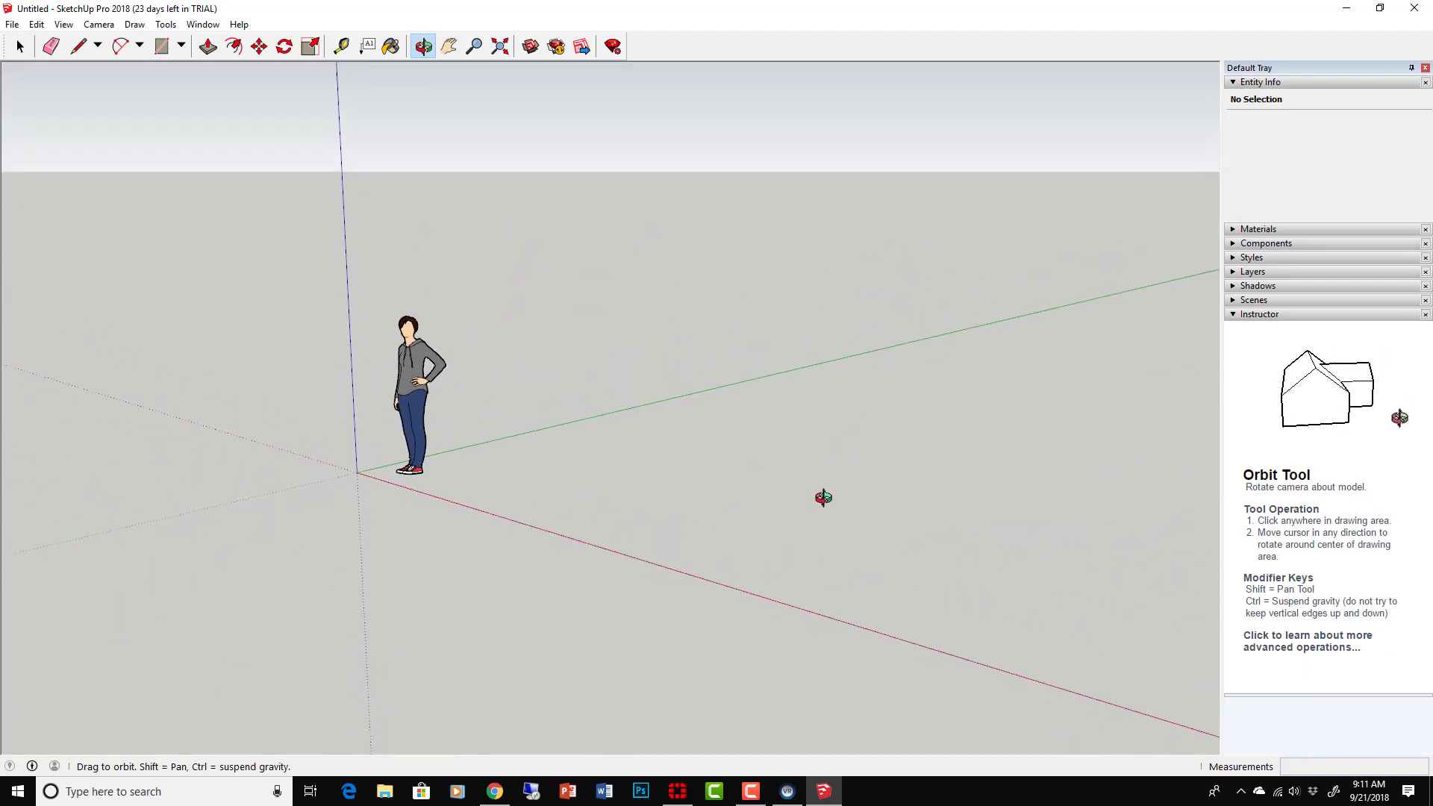
click(18, 46)
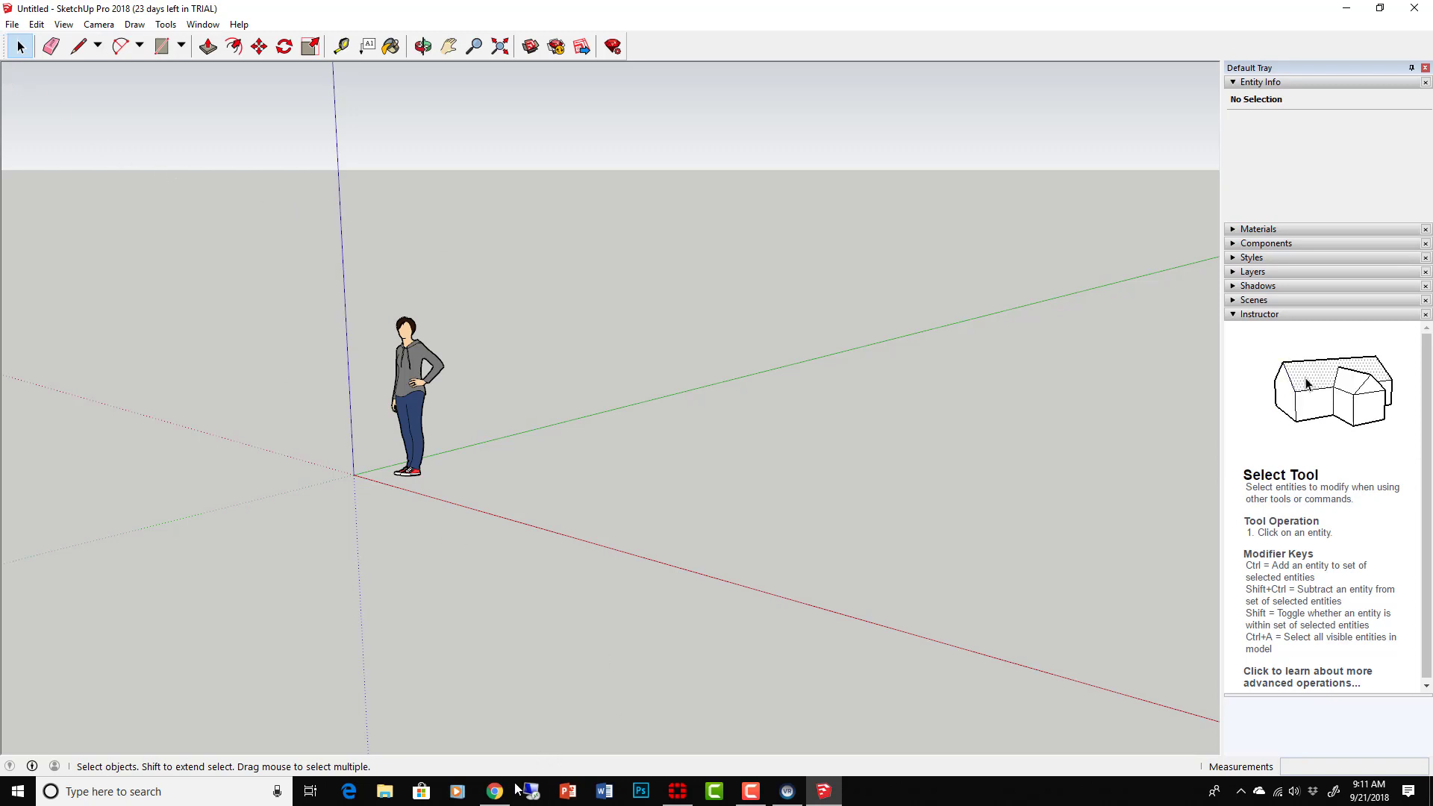
mouse_move(493, 791)
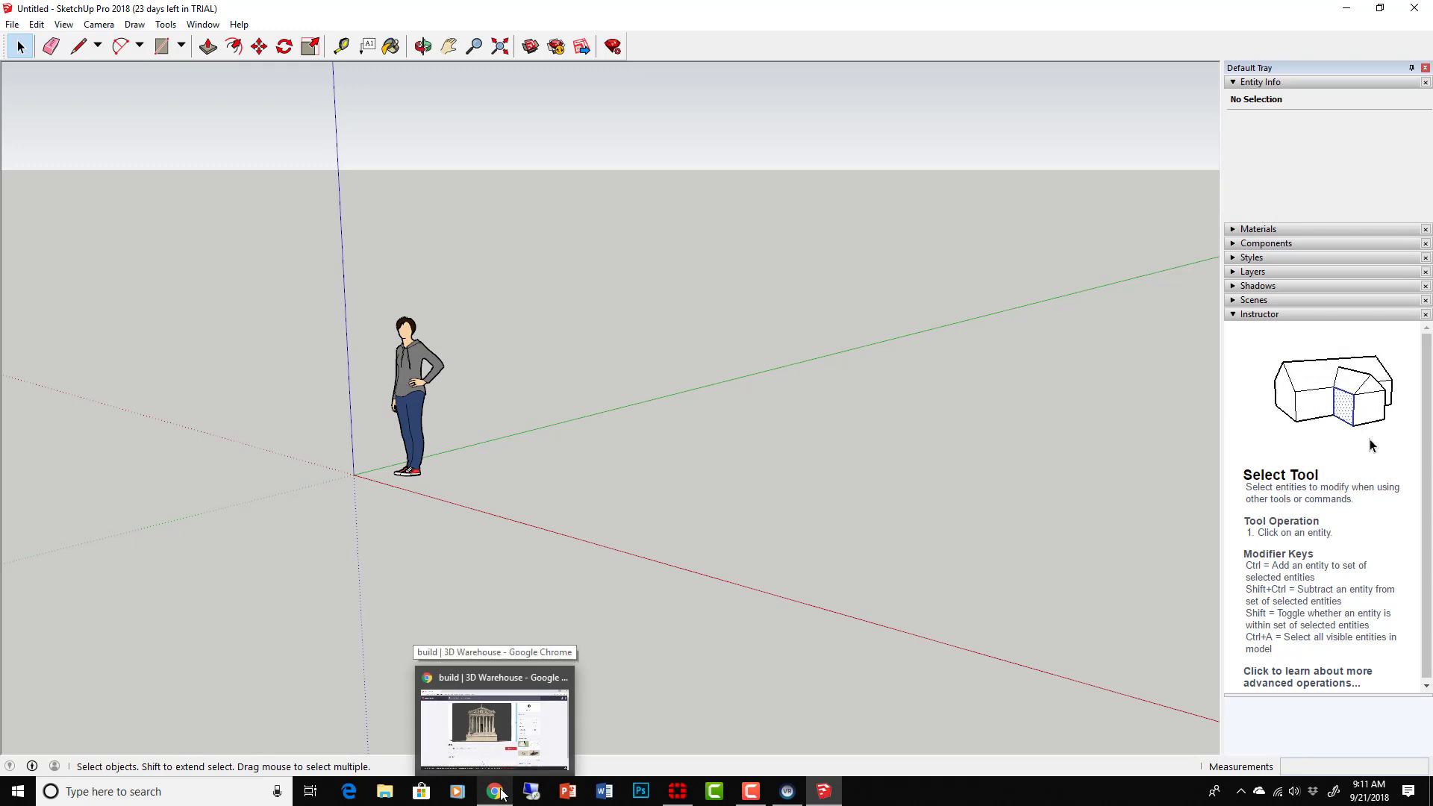
click(859, 792)
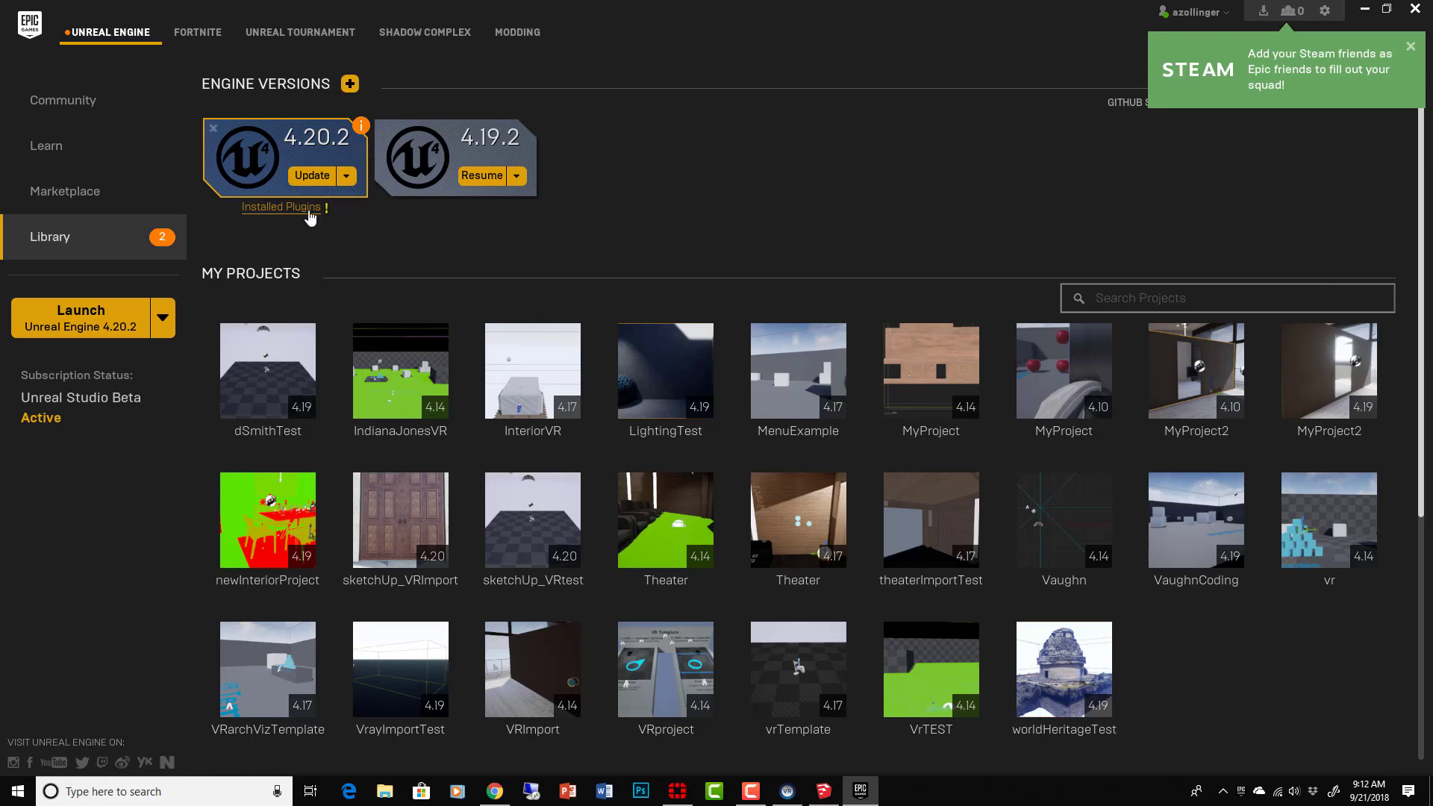
scroll(down, 3)
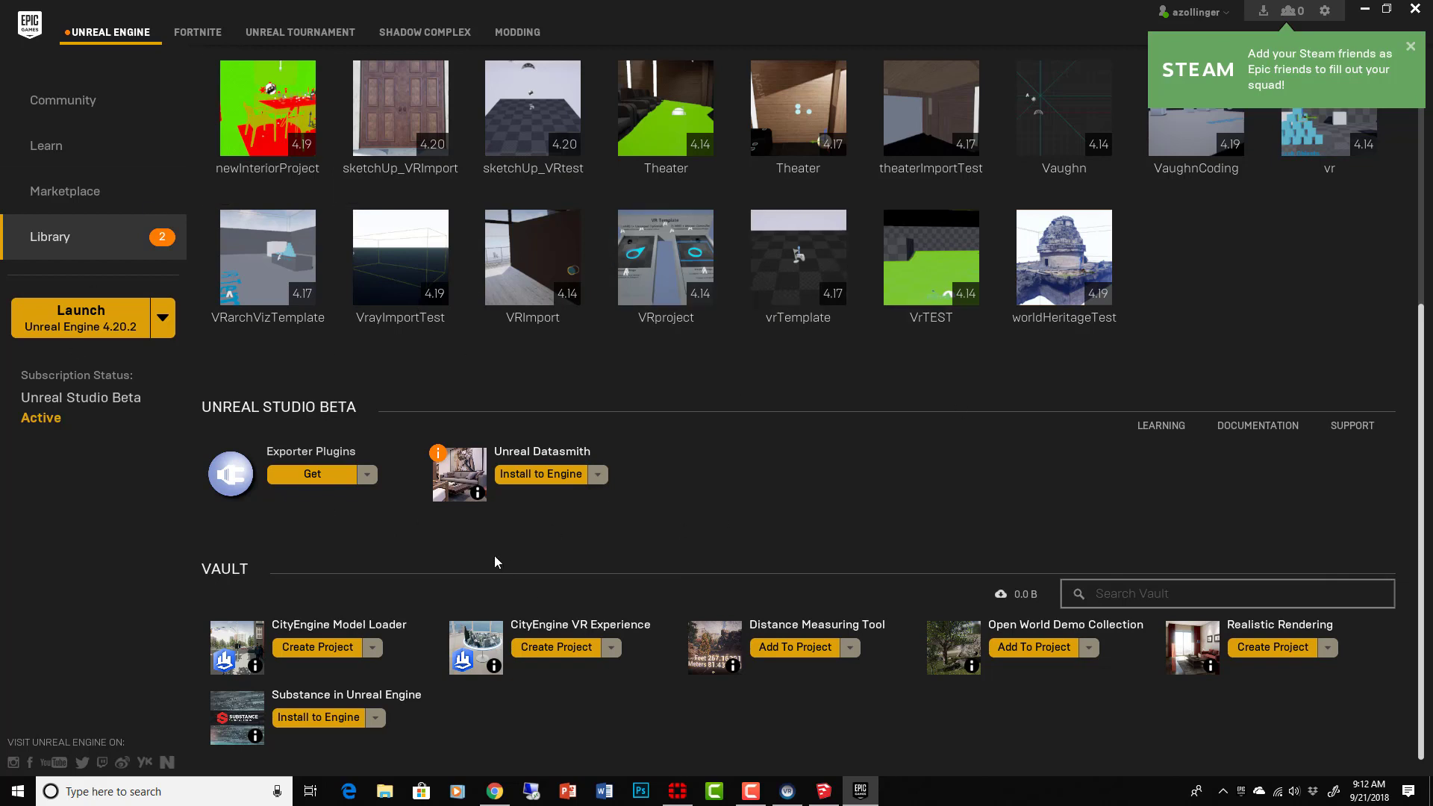
mouse_move(293, 430)
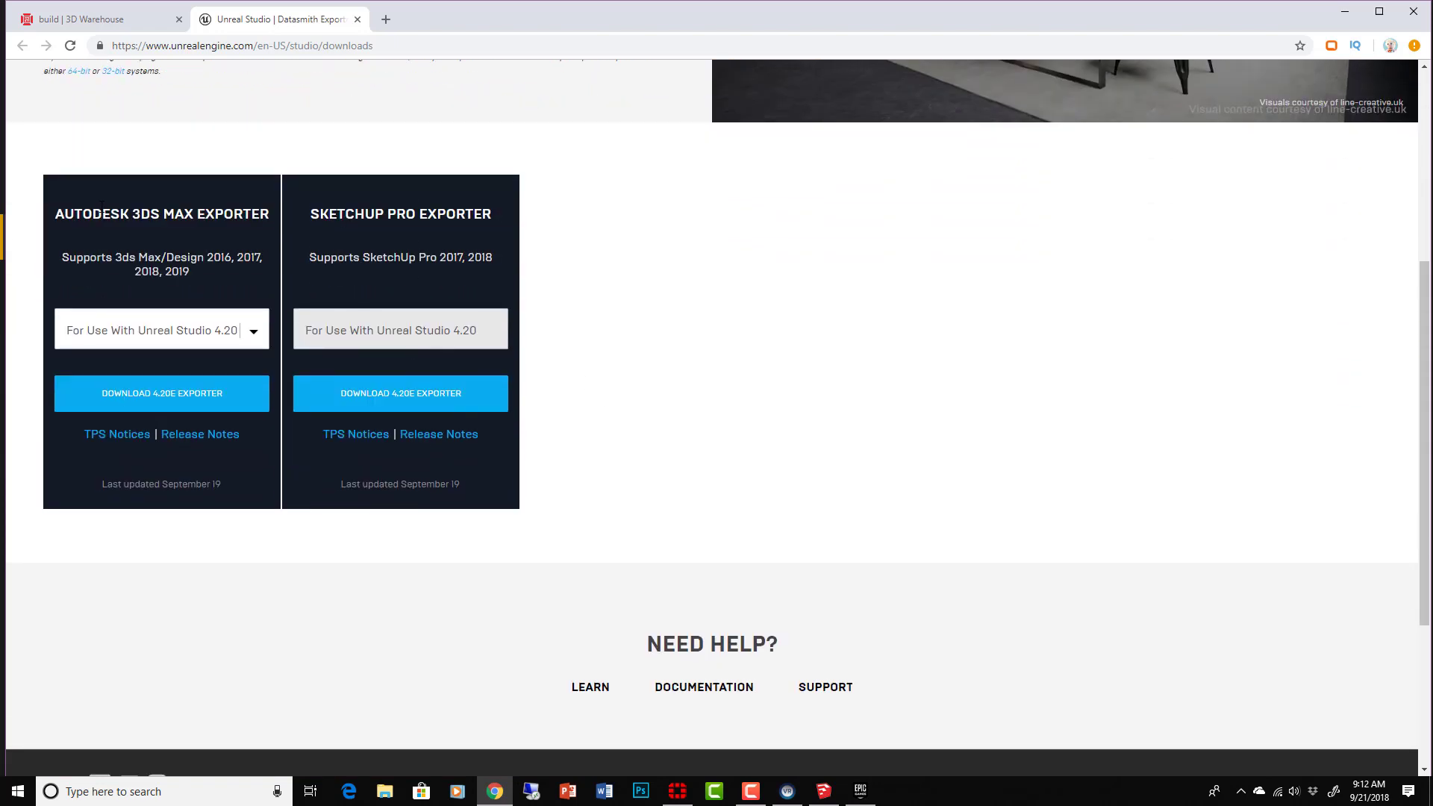
- Return to the launcher, then bring up Chrome's 3D Warehouse page for the 'build' temple
click(859, 792)
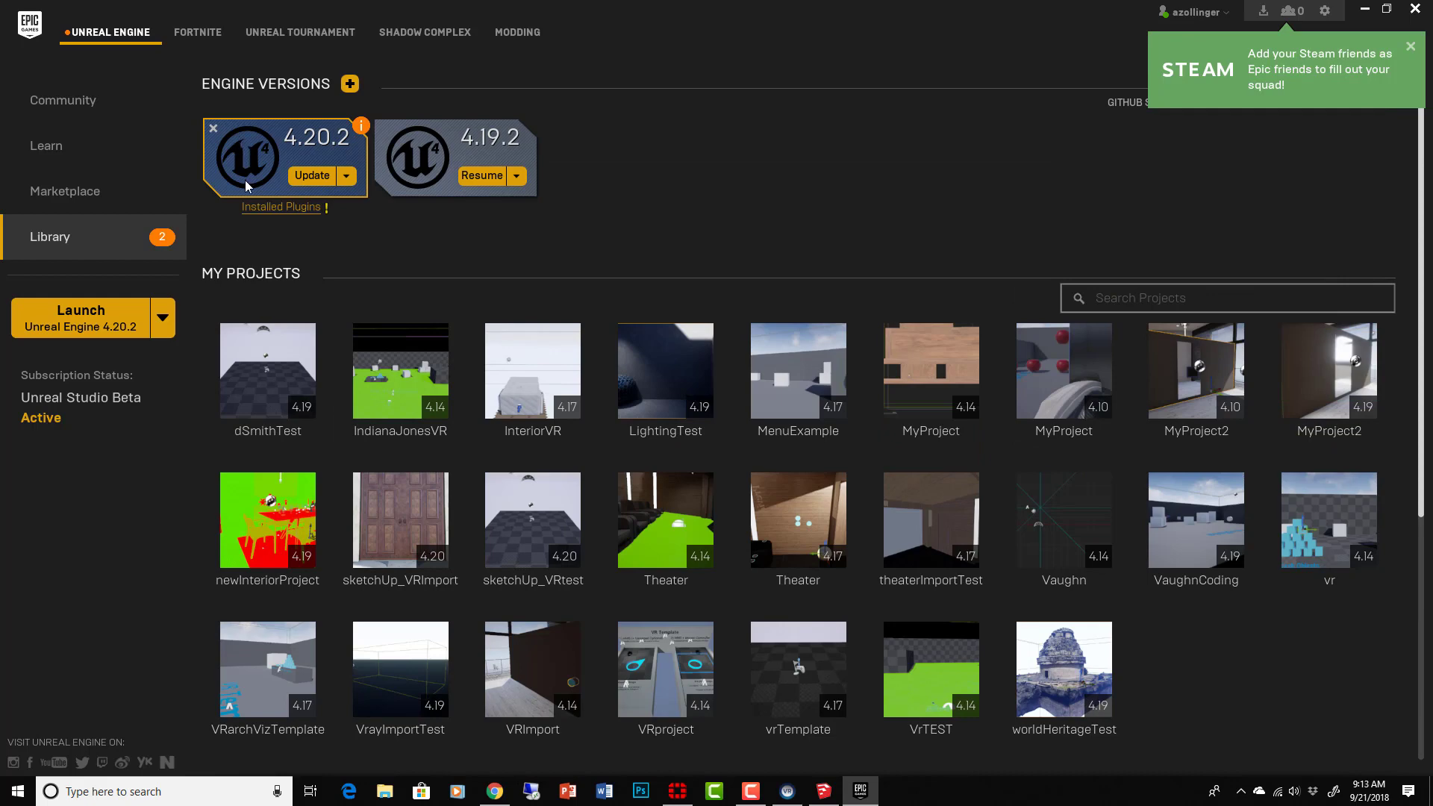
click(492, 791)
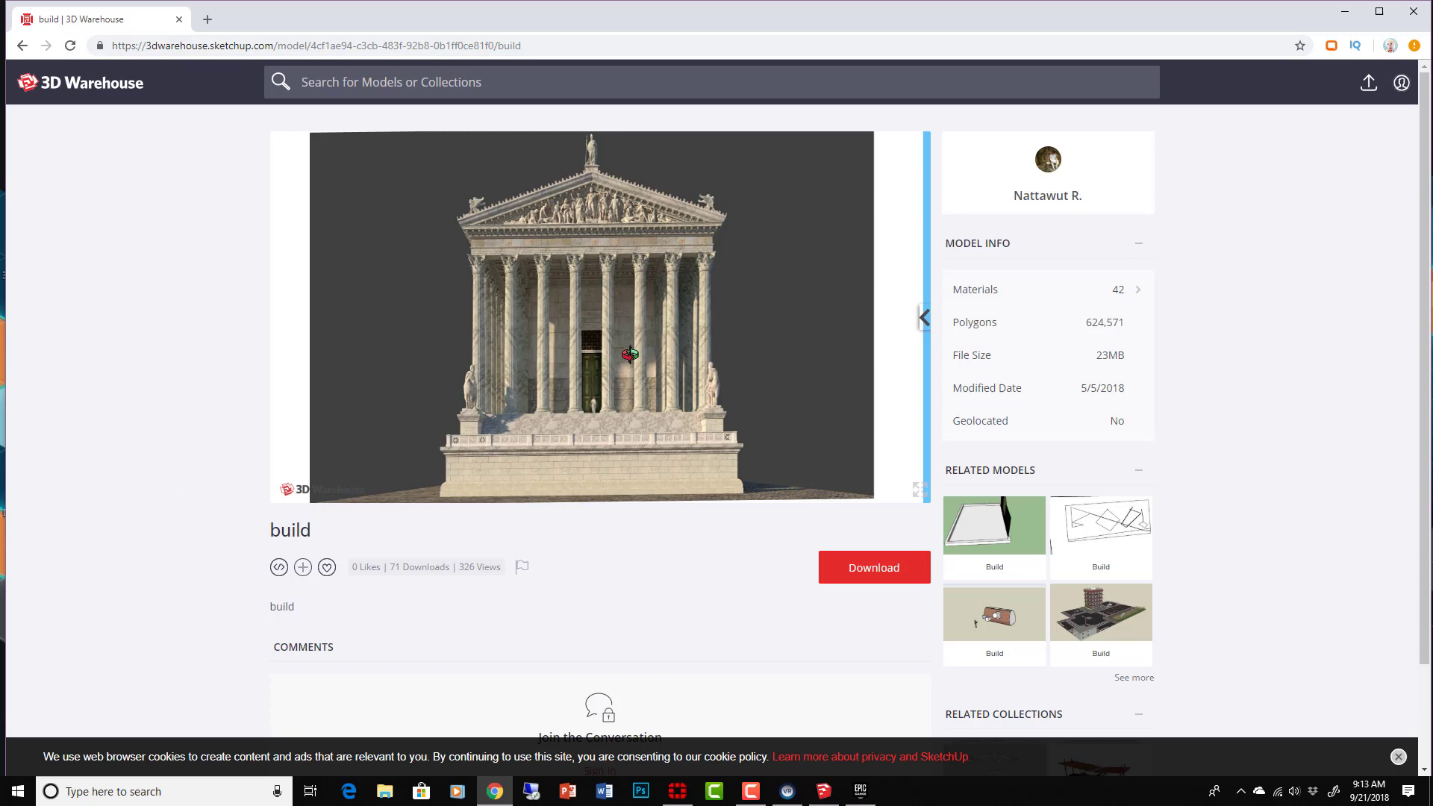
- Rotate the temple preview, then open castor+et+pollux.skp in SketchUp Pro 2018
drag(628, 355, 748, 398)
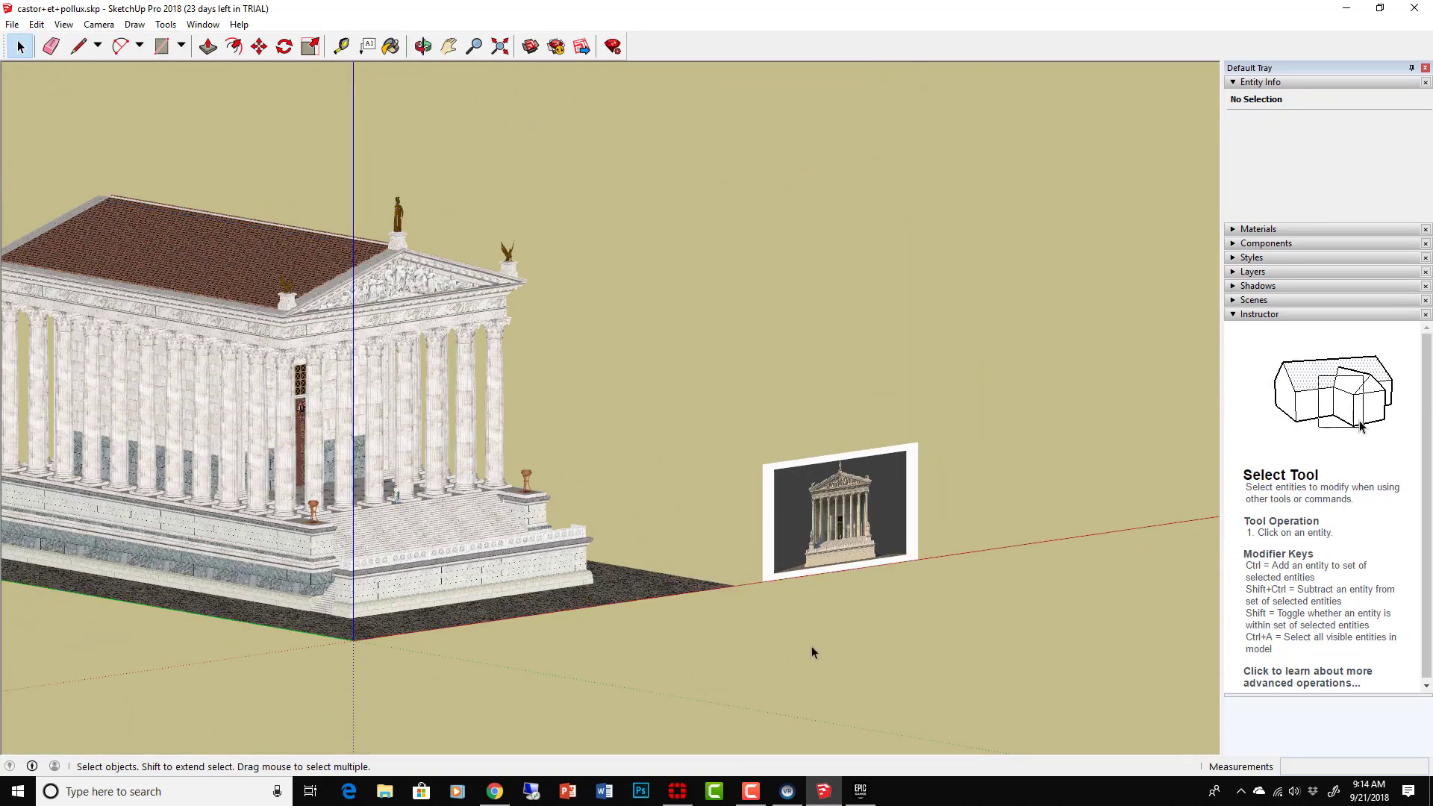
- Export the temple as a .udatasmith 3D model and start a new SU_datasmith project
click(421, 46)
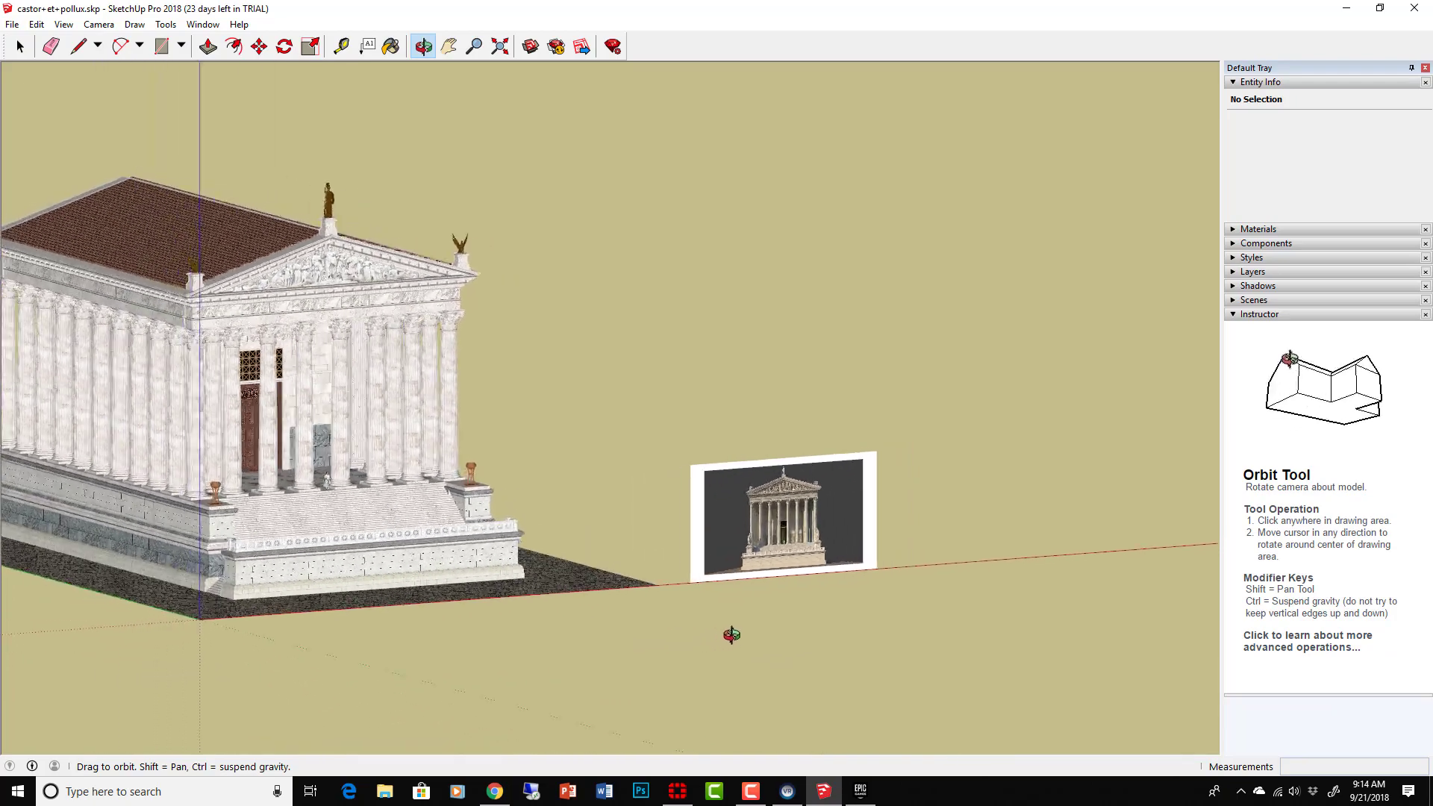
click(12, 25)
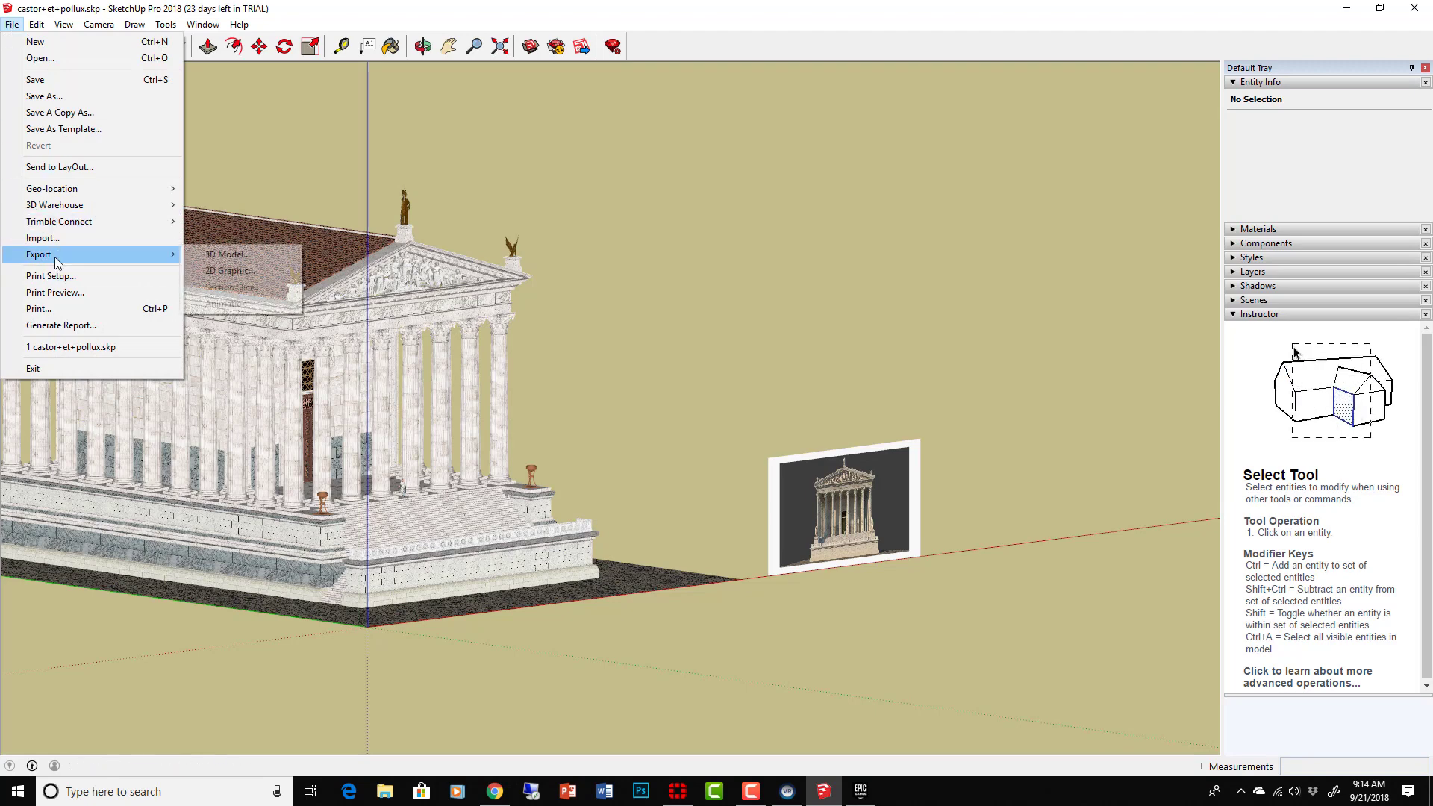
click(226, 253)
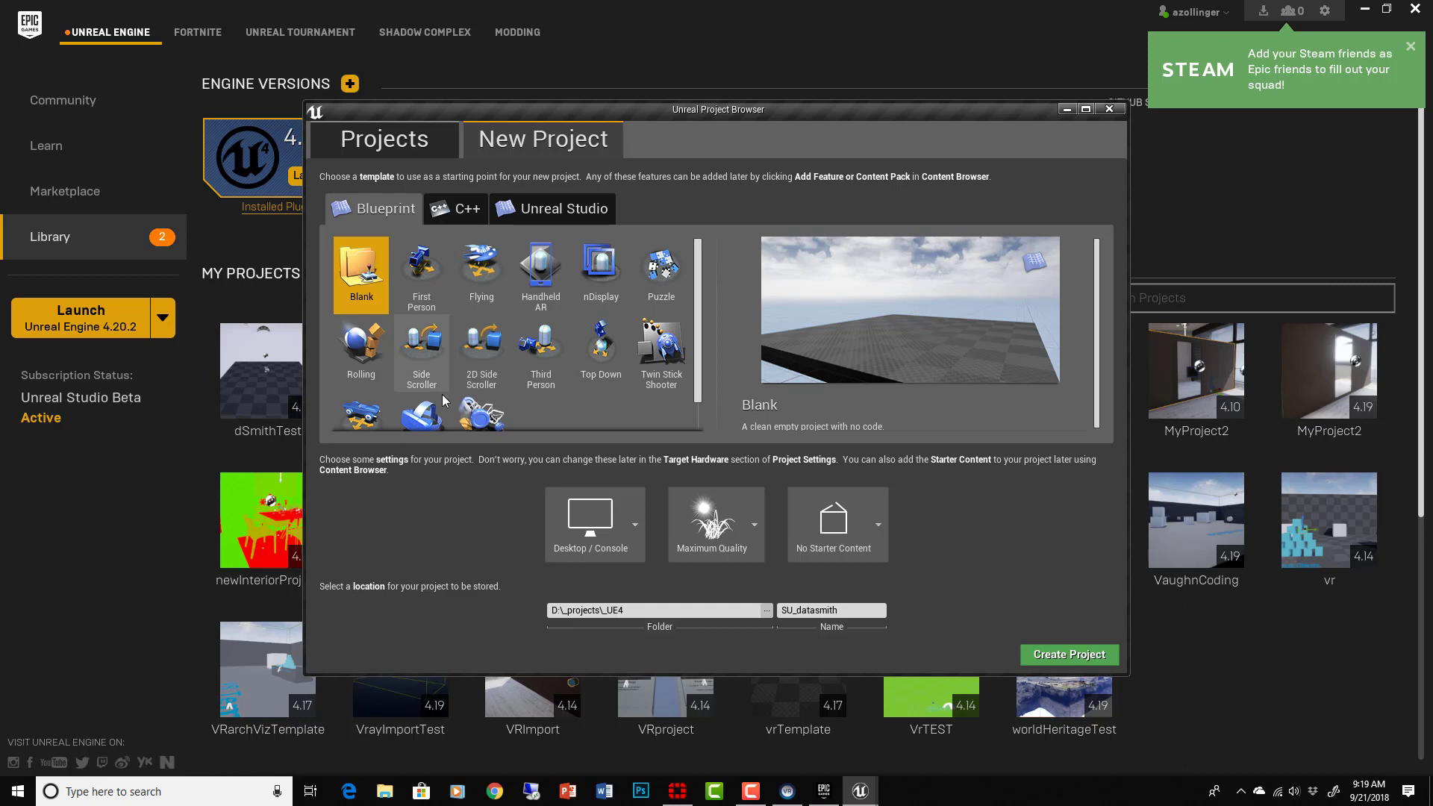
- Create SU_datasmith from the Virtual Reality template and open Edit > Plugins
click(1069, 655)
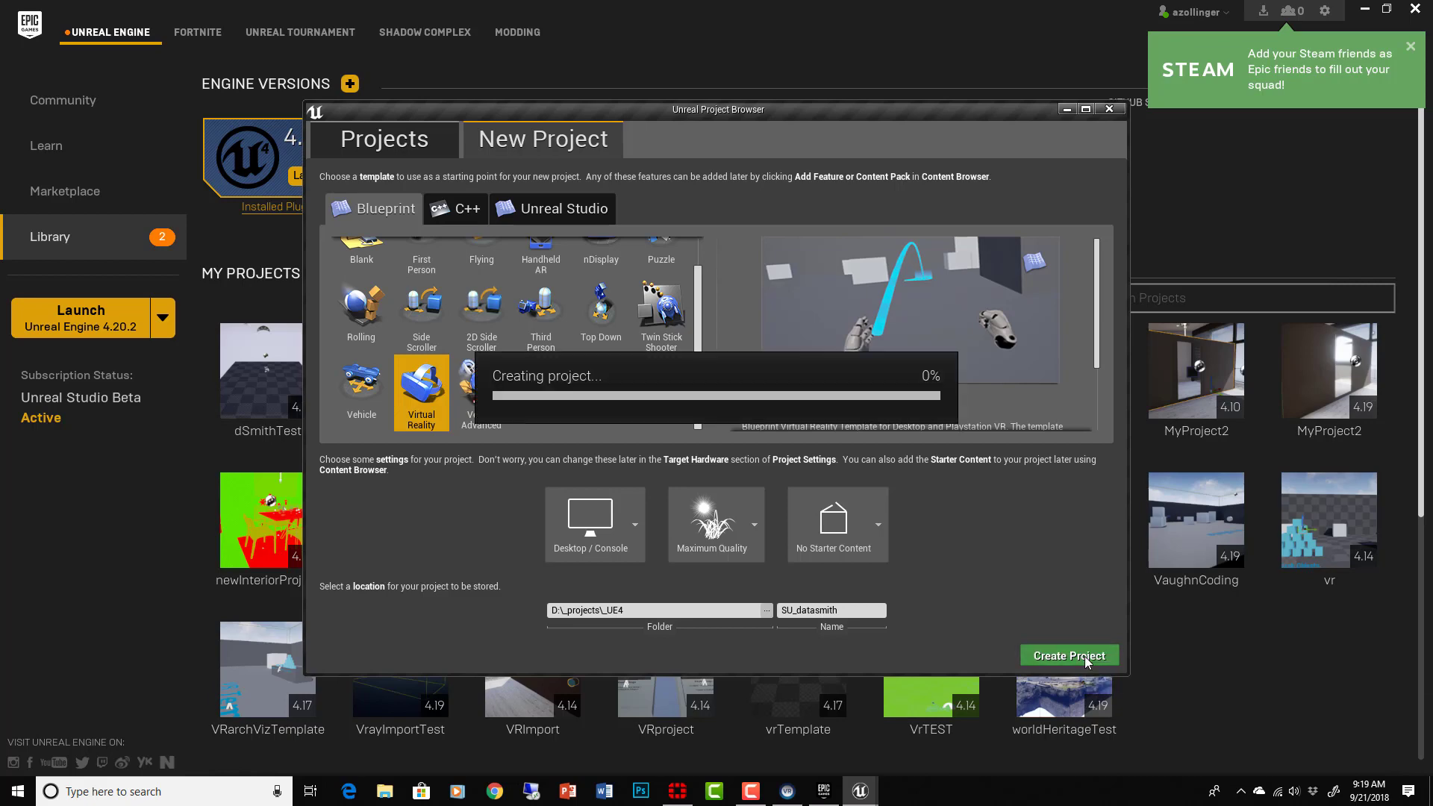
click(1068, 655)
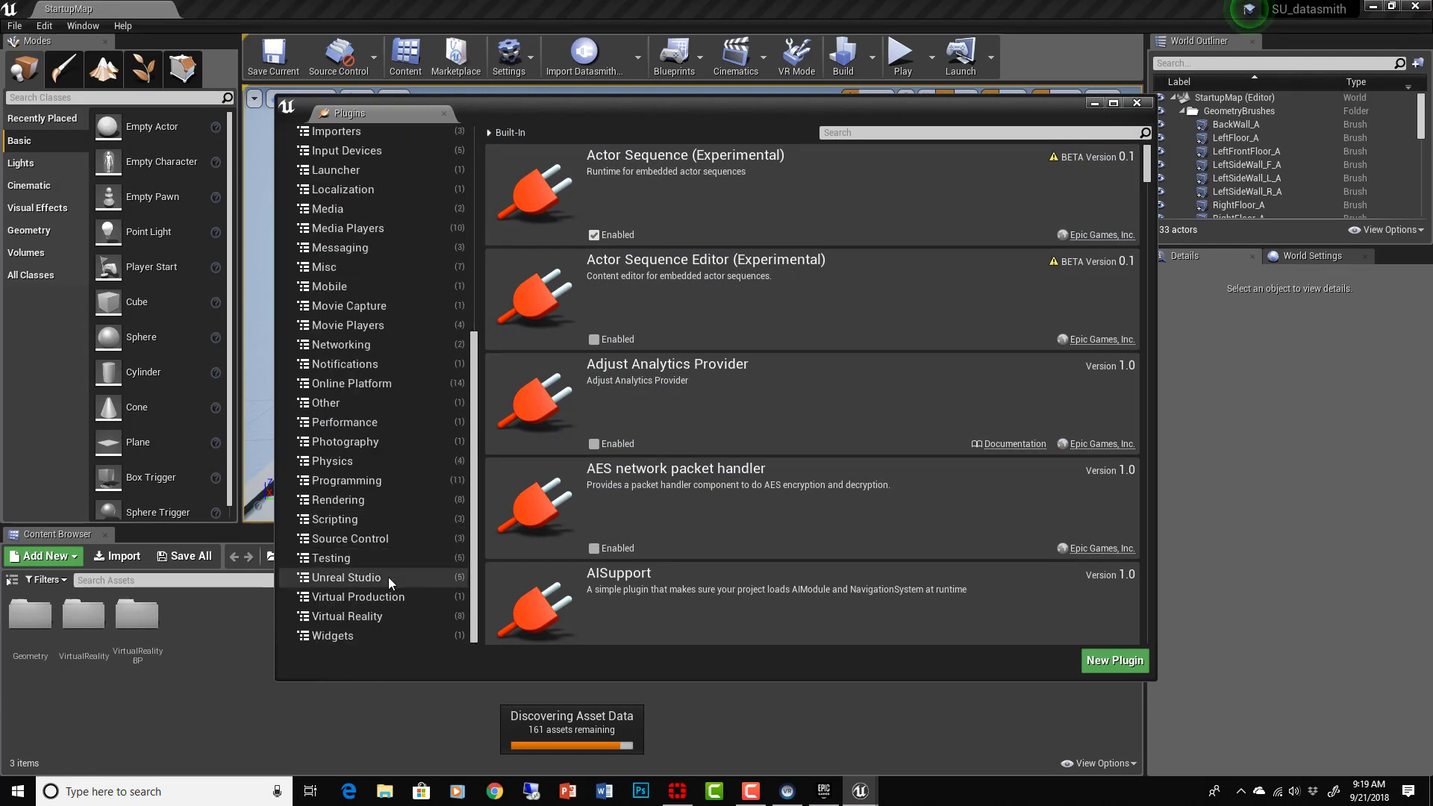
- Check Unreal Studio's Datasmith importers are enabled, close Plugins, and choose File > New Level
click(347, 577)
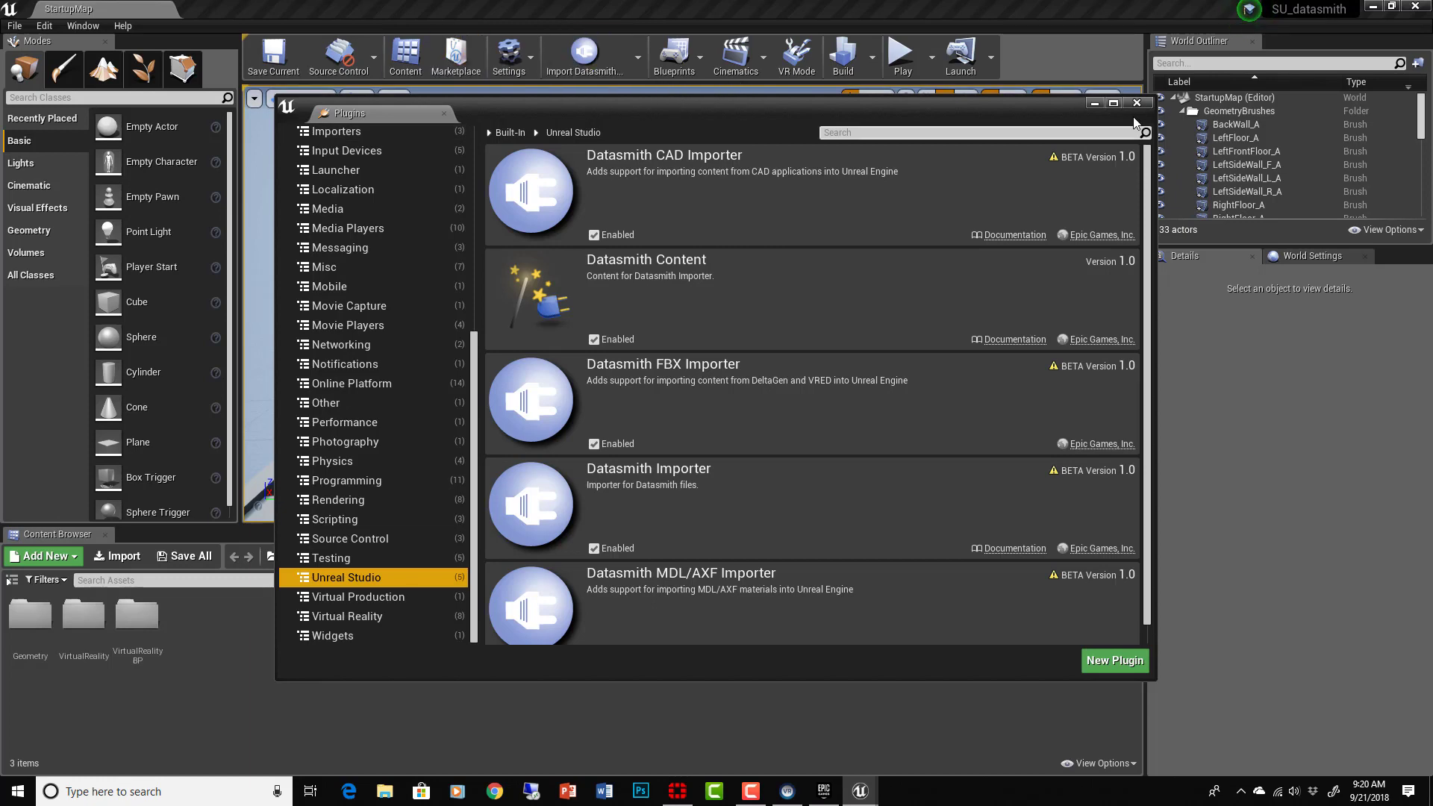
click(1137, 102)
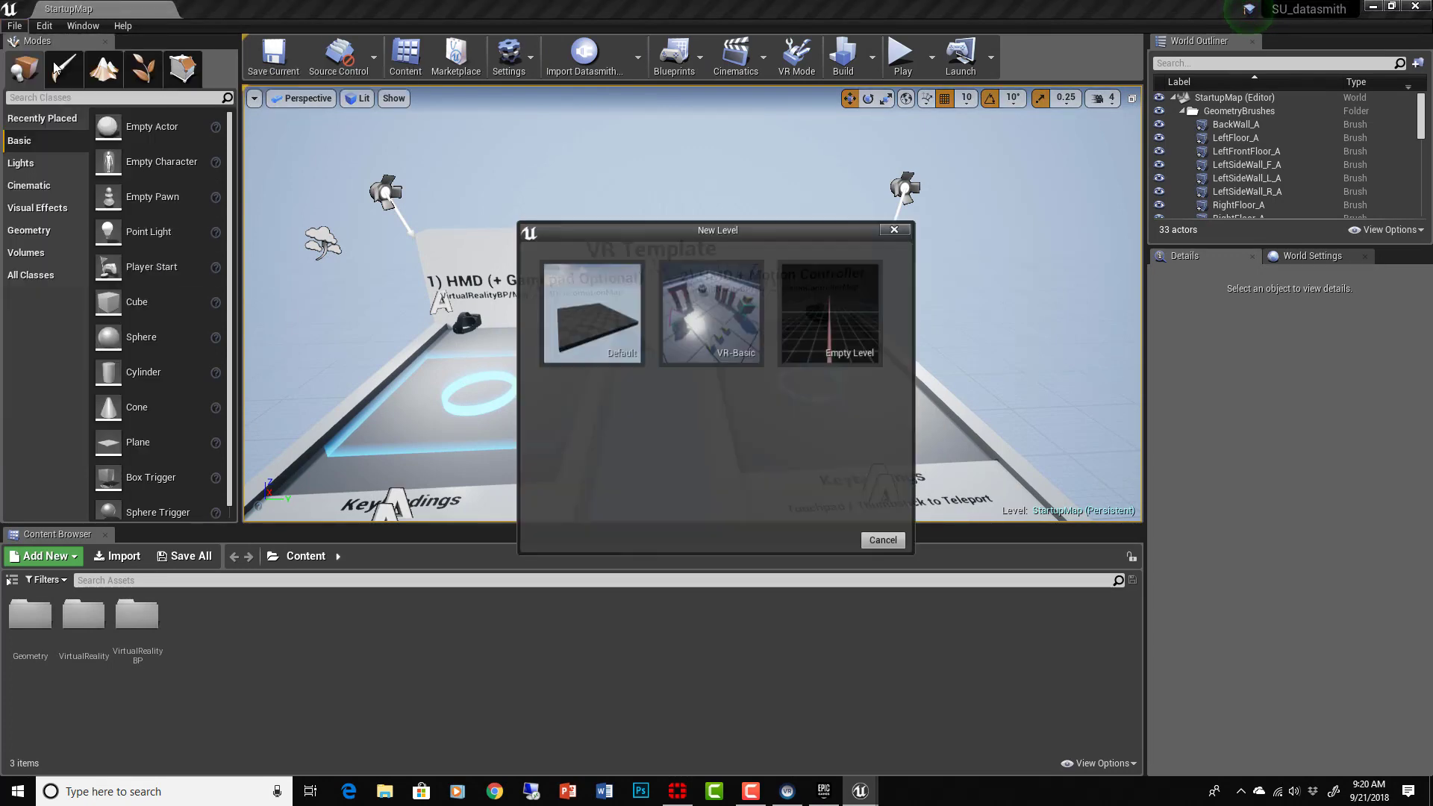
- Create a Default level, save it as templeExterior, and open Import Datasmith
click(592, 313)
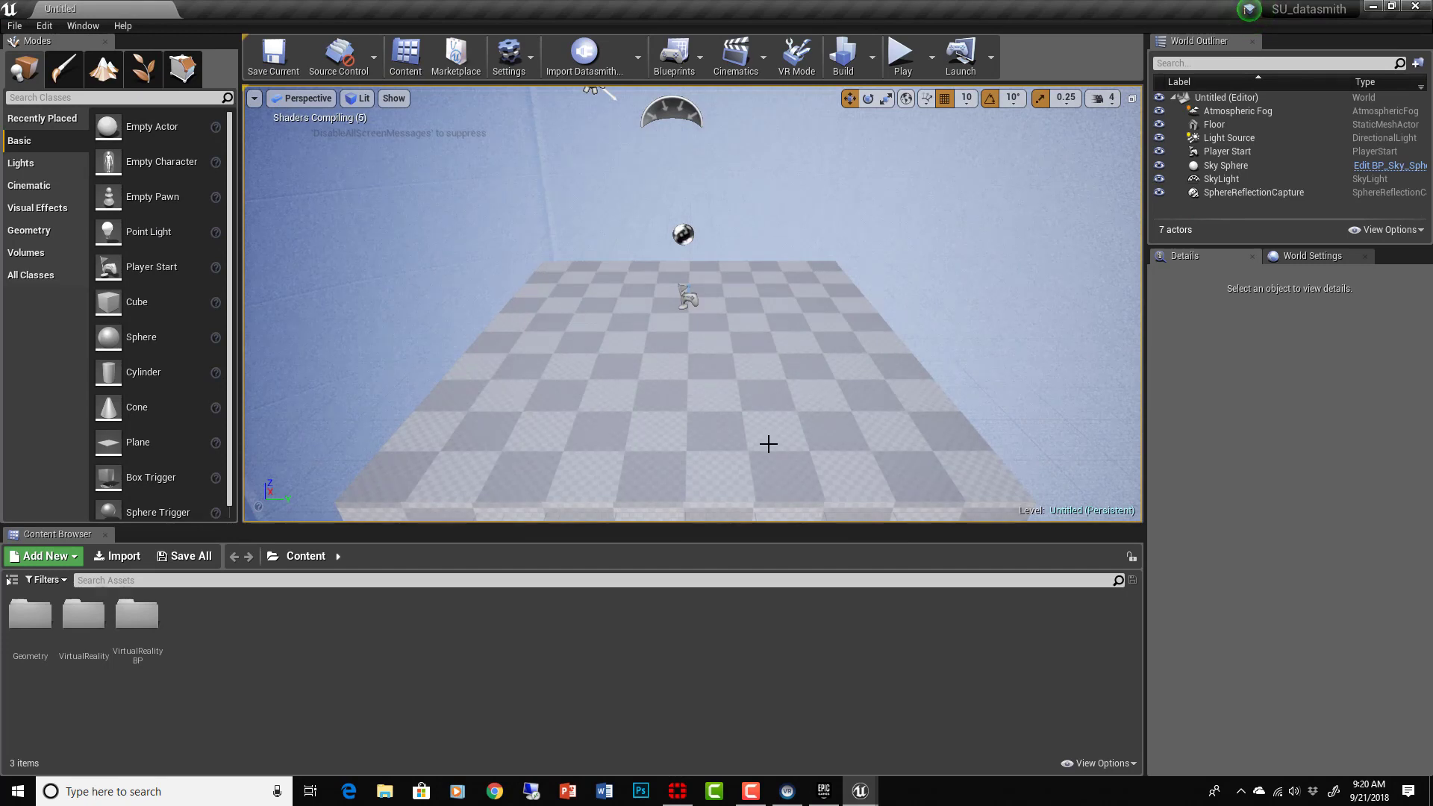
click(272, 54)
text(temp)
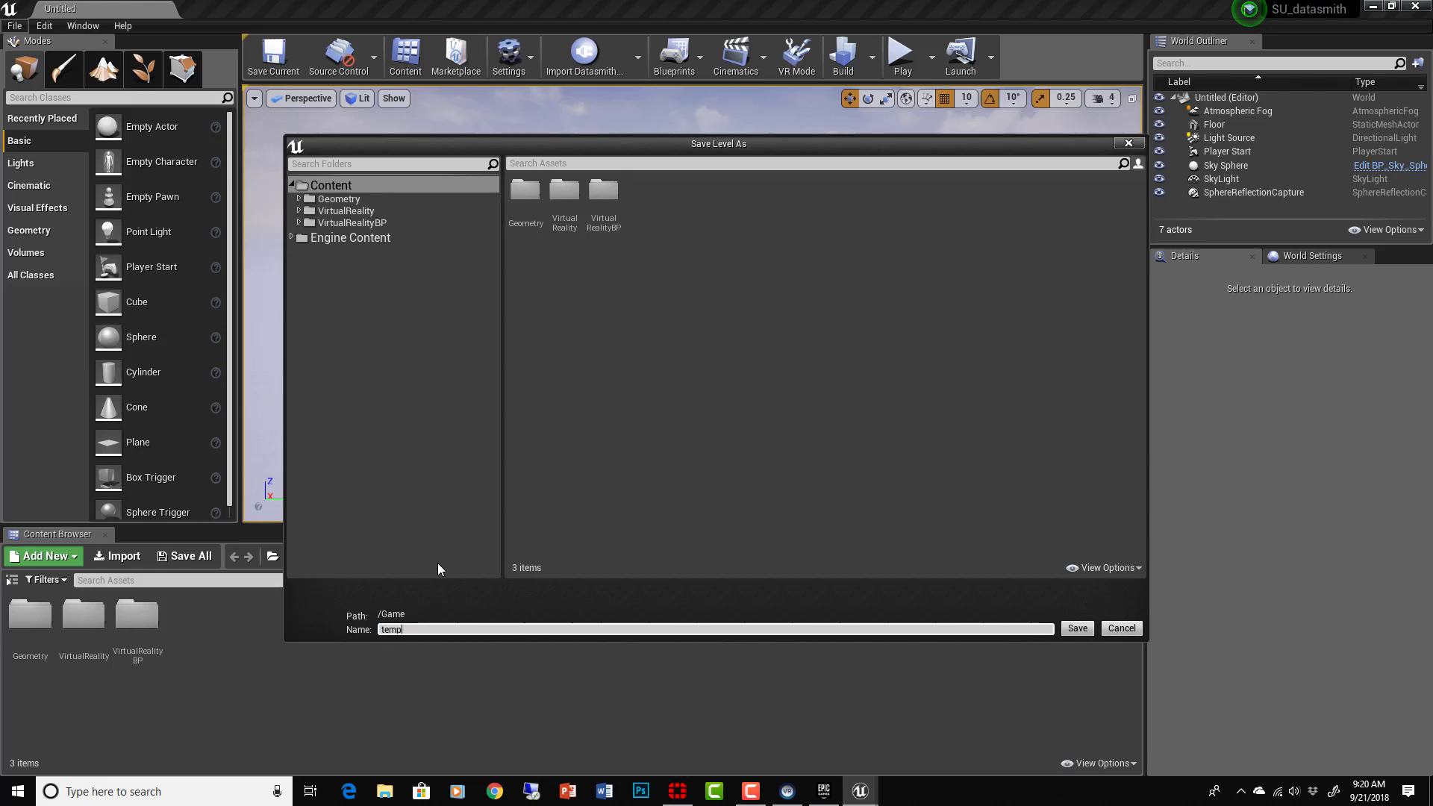
click(1076, 628)
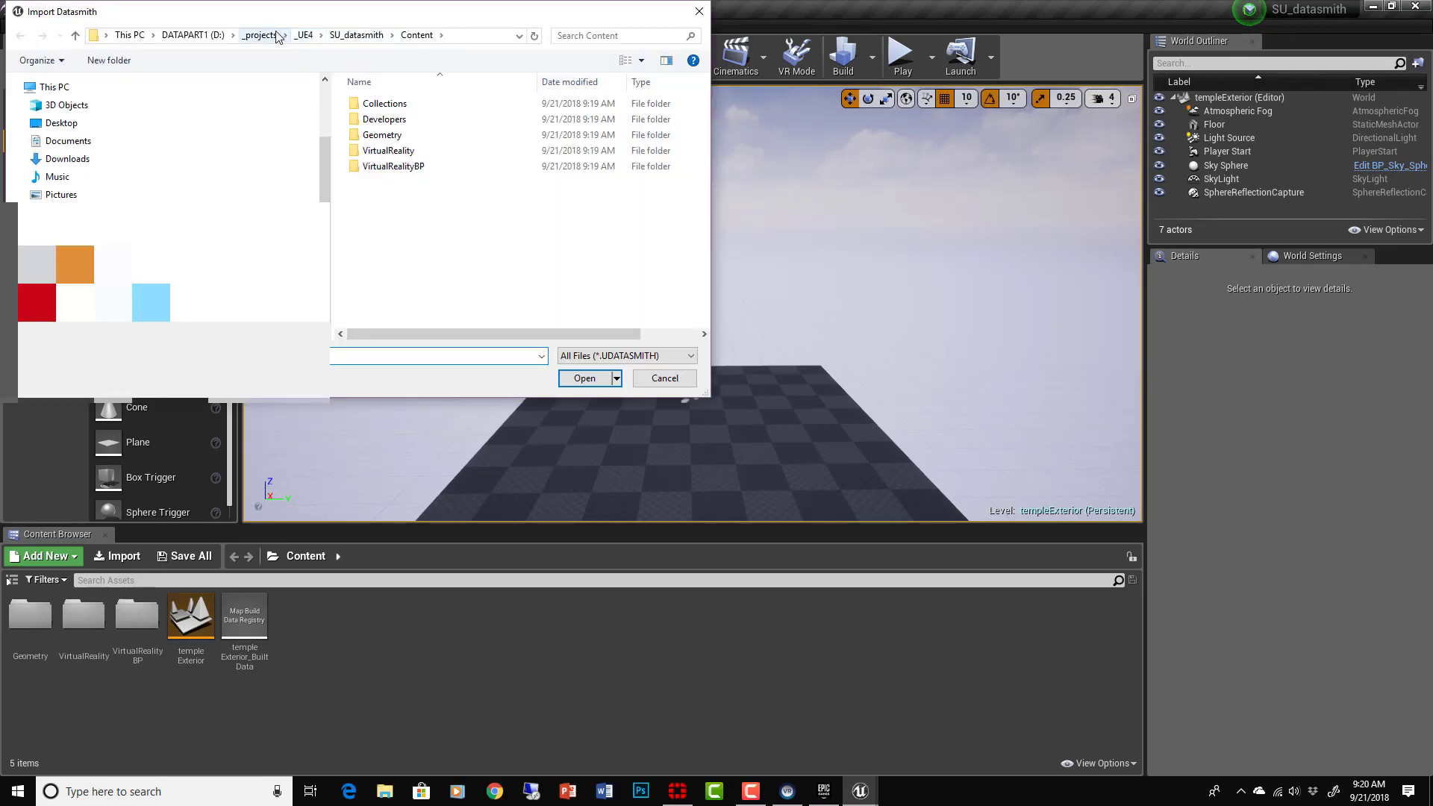
- Open the exported .udatasmith file from the projects folder and accept the import options
click(584, 378)
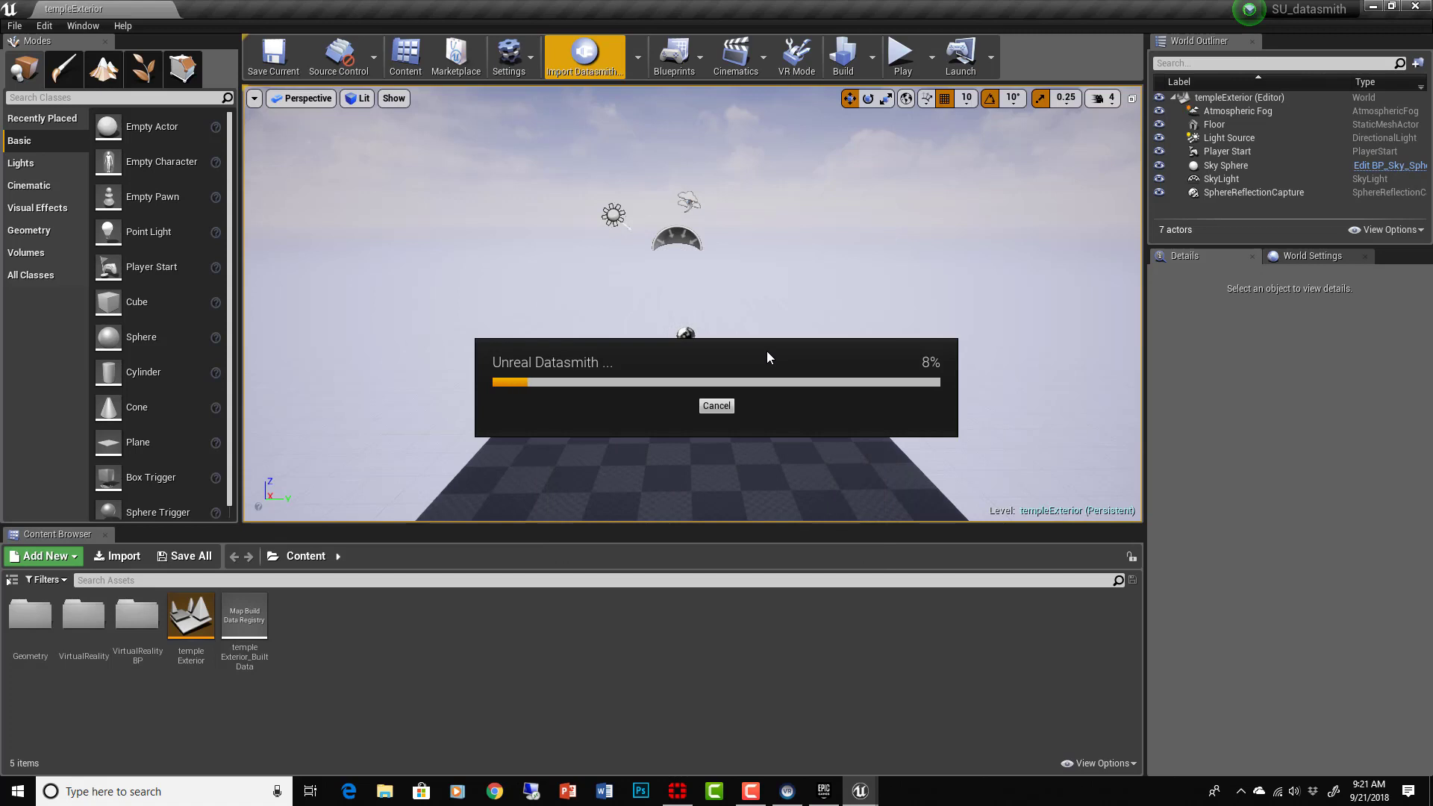